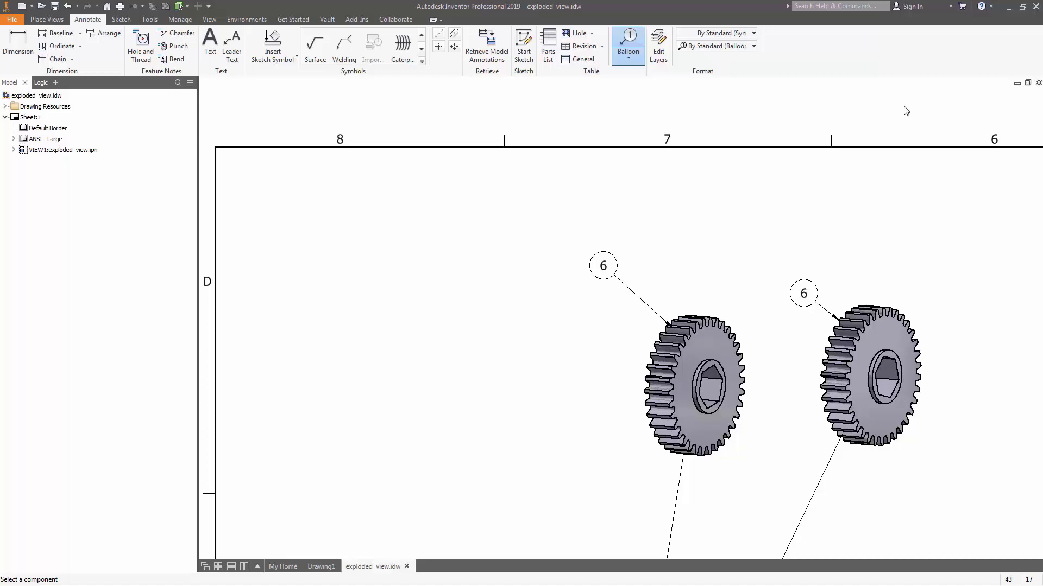
{"action": "mouse_move", "coordinate": [790, 185]}
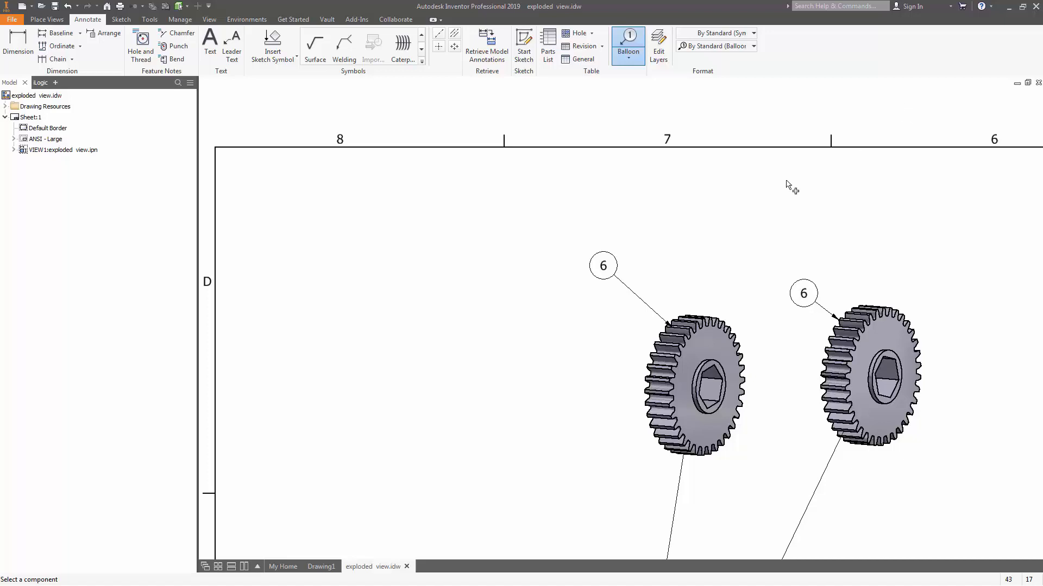
{"action": "mouse_move", "coordinate": [769, 282]}
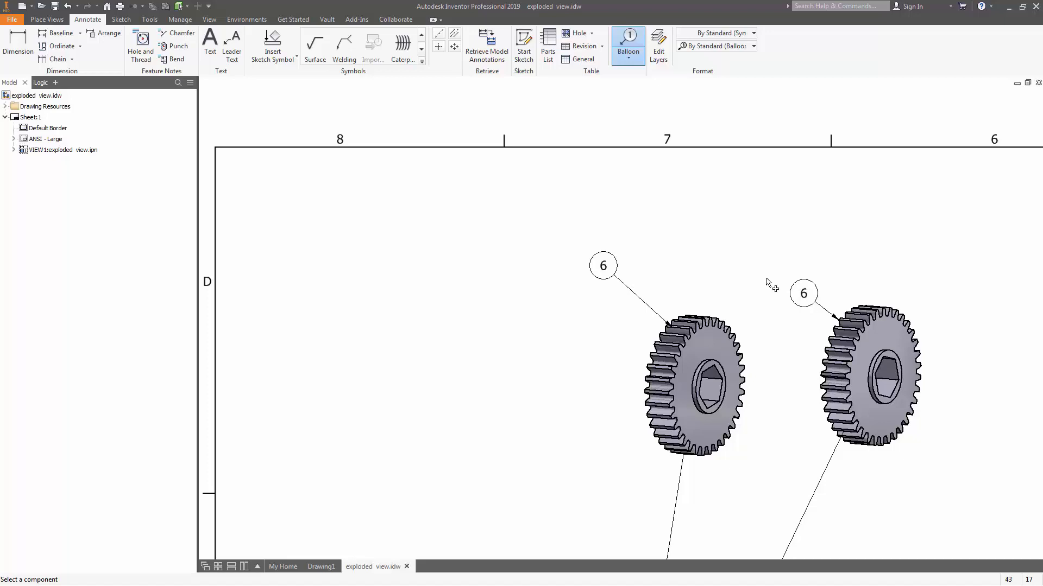
{"action": "mouse_move", "coordinate": [611, 238]}
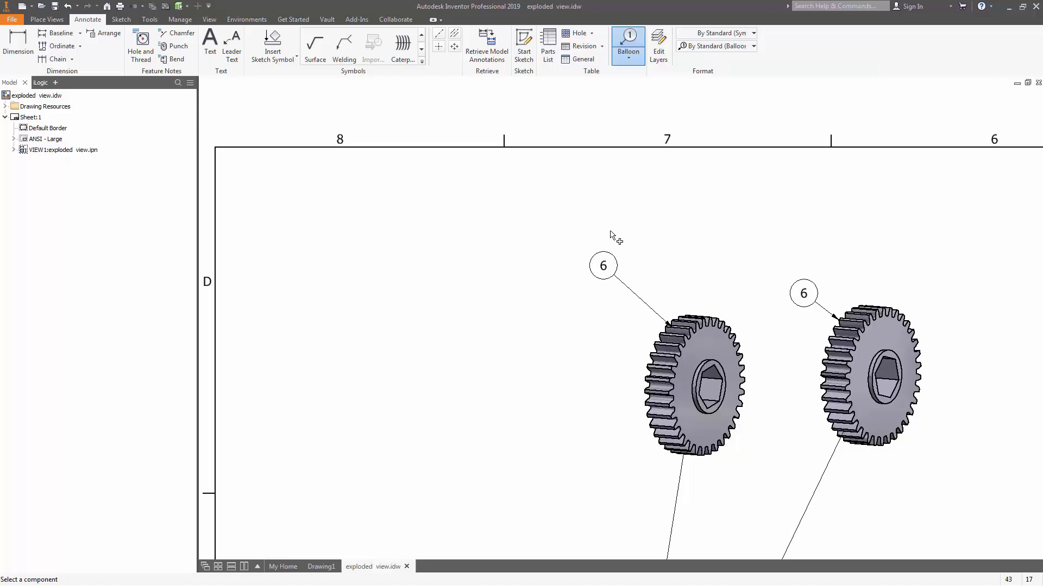
{"action": "mouse_move", "coordinate": [873, 283]}
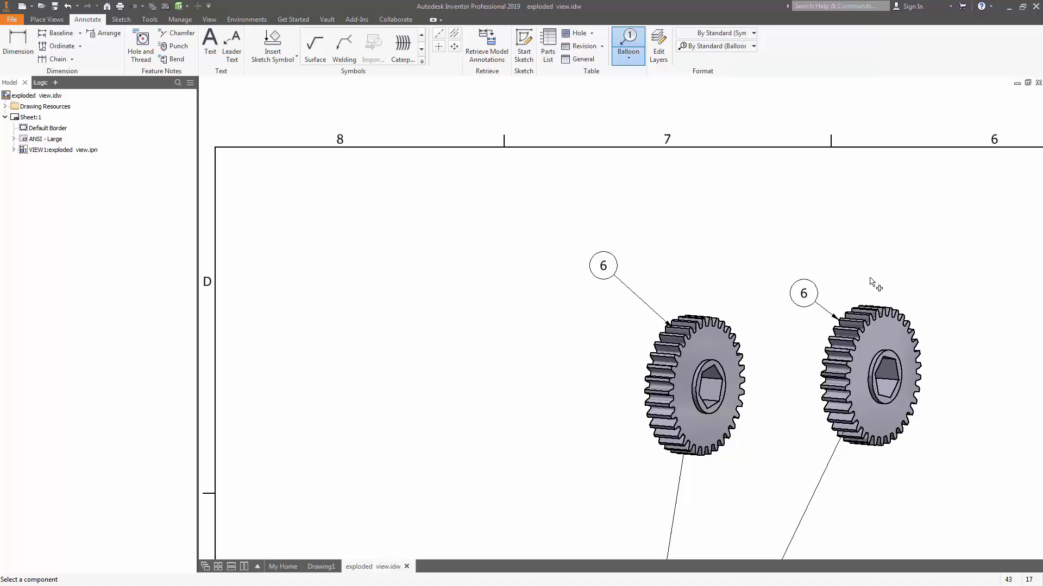
{"action": "mouse_move", "coordinate": [591, 266]}
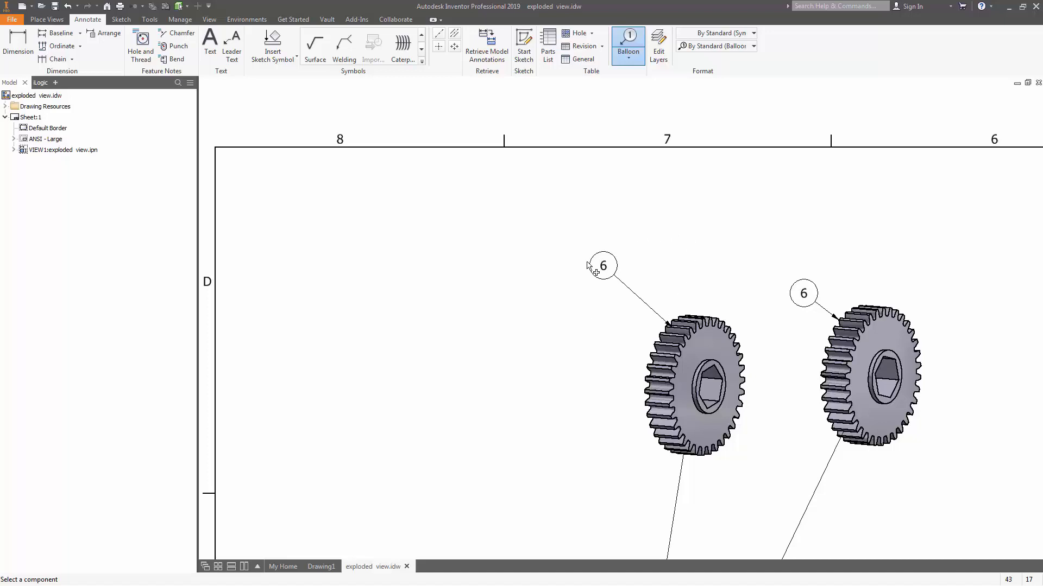
{"action": "mouse_move", "coordinate": [658, 275]}
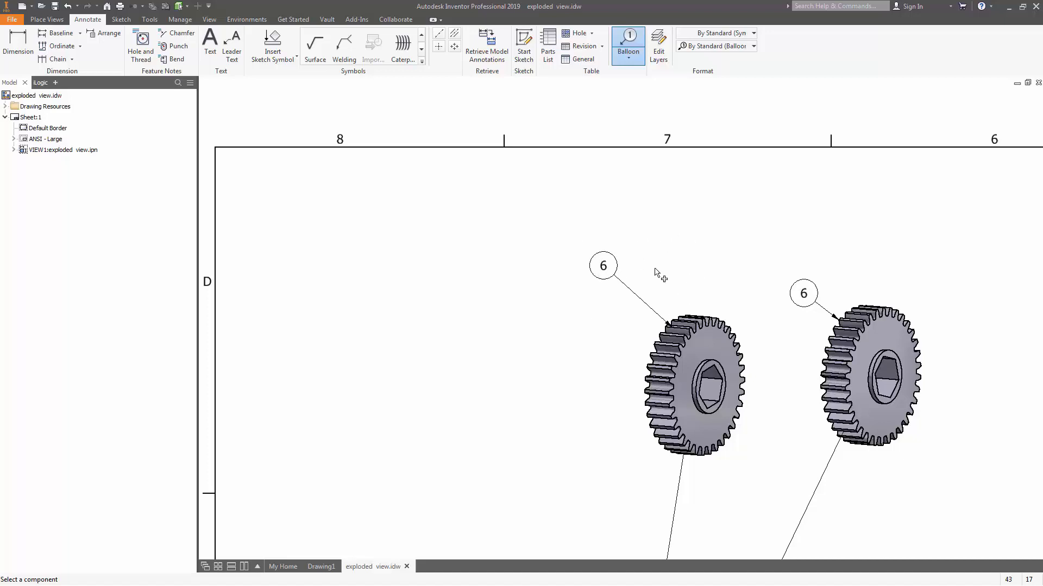
{"action": "mouse_move", "coordinate": [633, 259]}
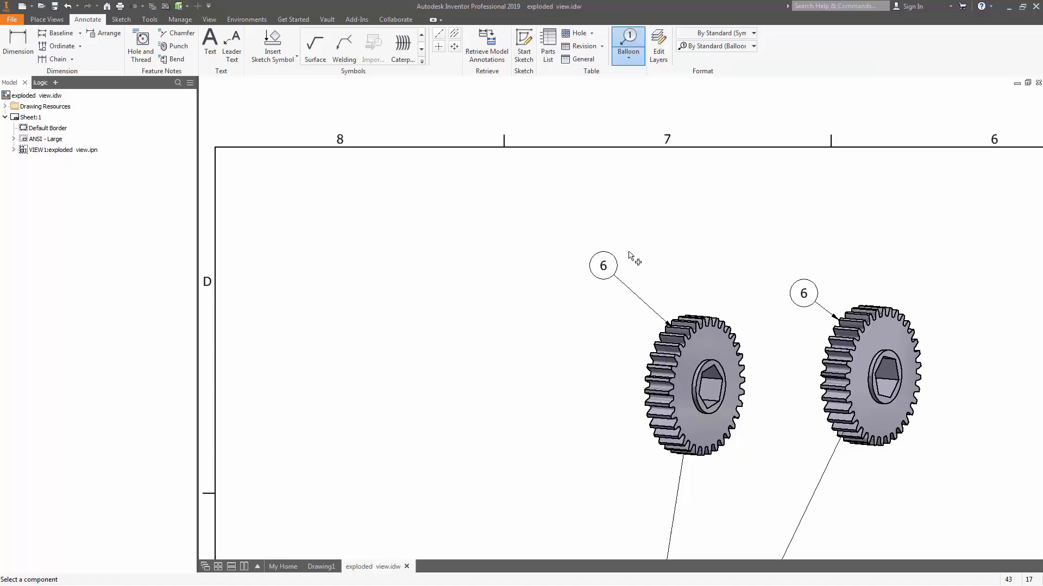
{"action": "mouse_move", "coordinate": [272, 46]}
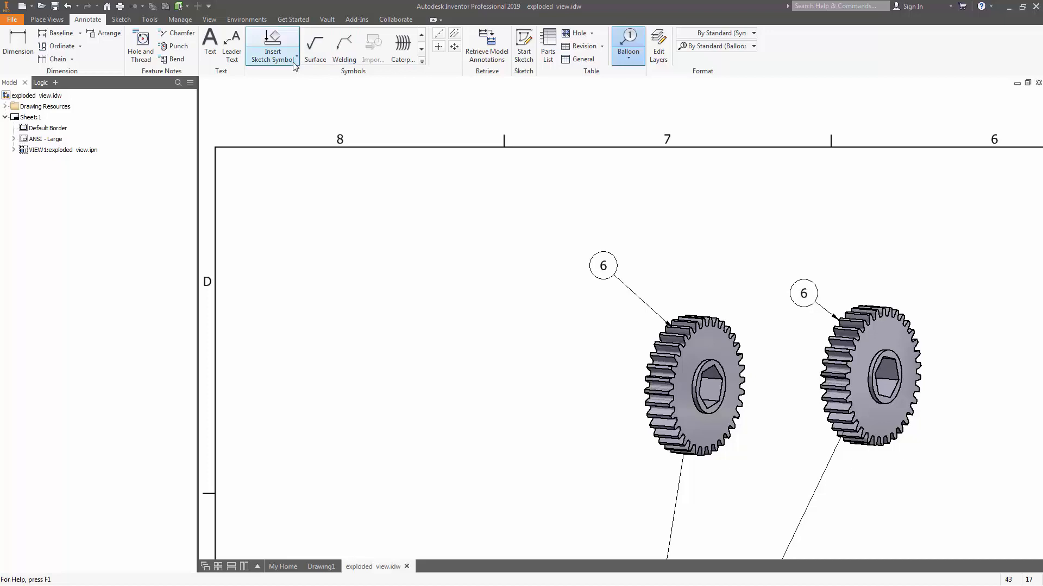
Define a new sketch symbol and add the text 'PL 2' to it via Format Text
{"action": "left_click", "coordinate": [272, 50]}
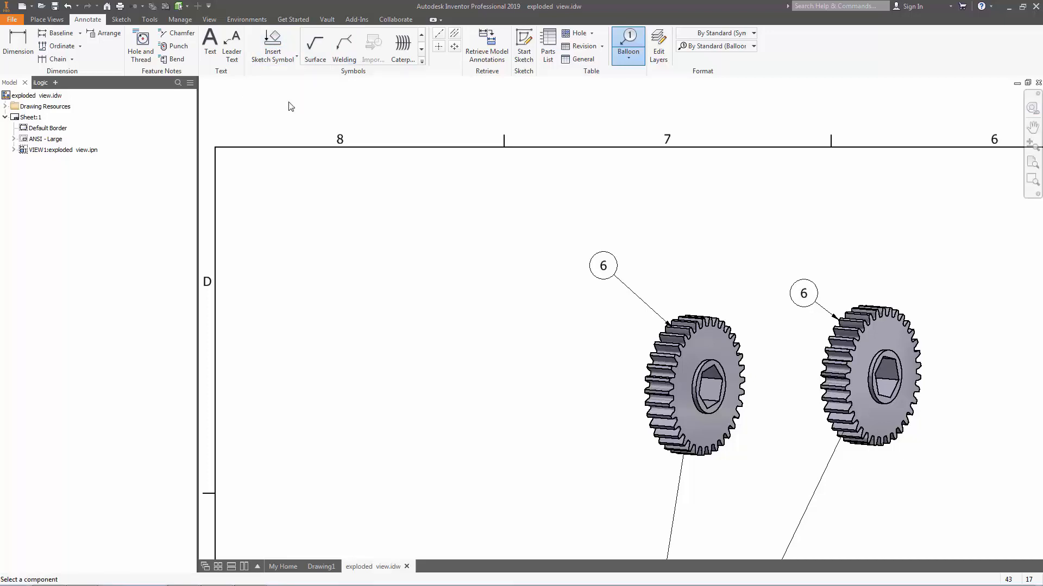
{"action": "left_click", "coordinate": [121, 19]}
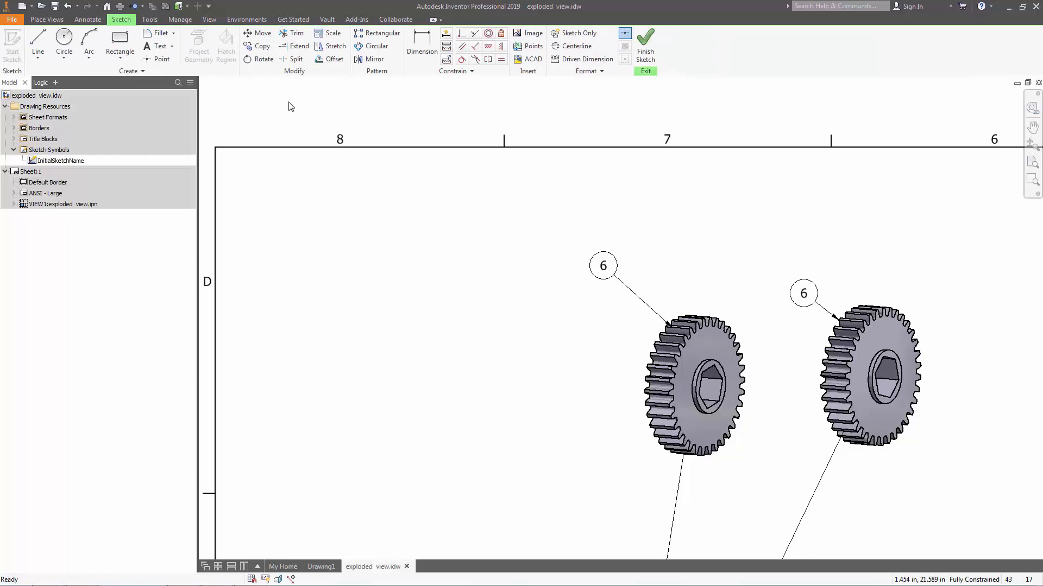
{"action": "left_click", "coordinate": [161, 45]}
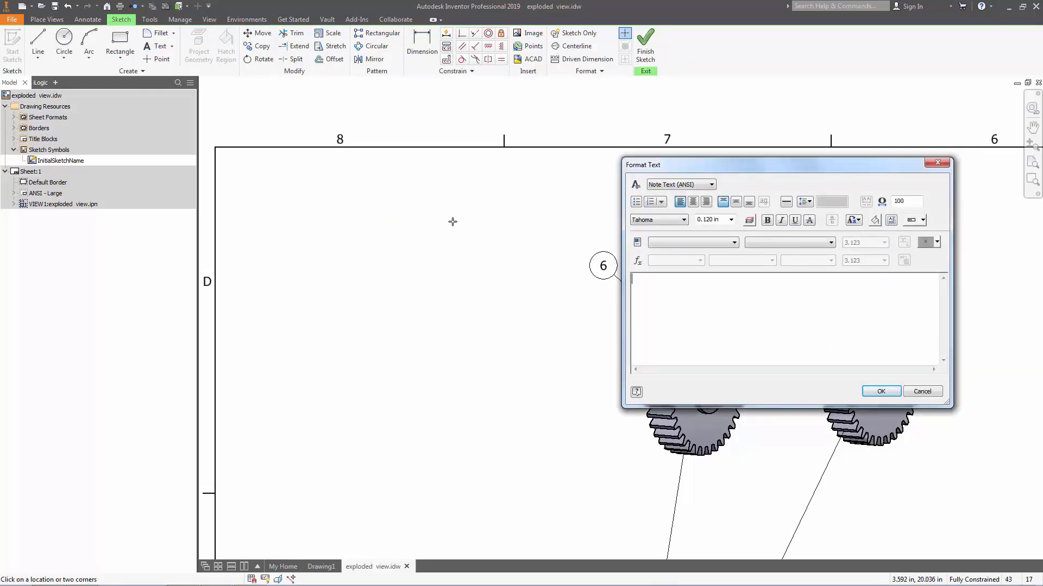
{"action": "type", "text": "PL"}
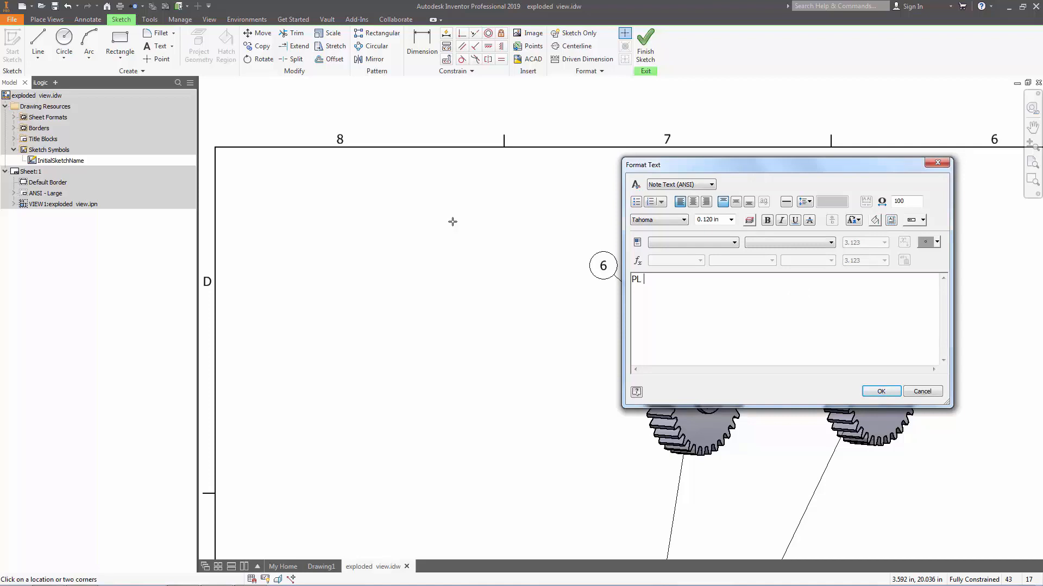
{"action": "type", "text": "2"}
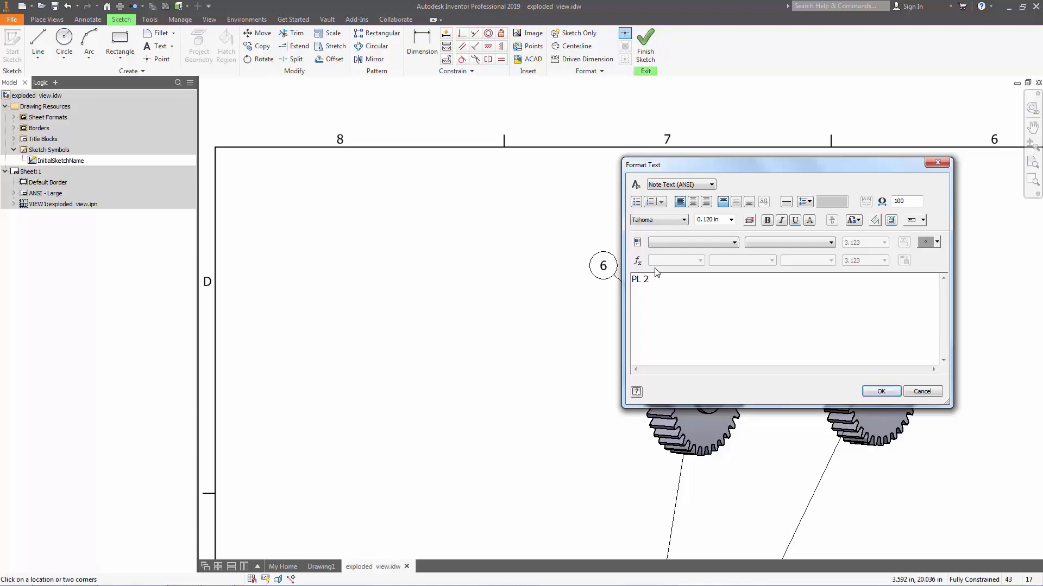
{"action": "left_click", "coordinate": [879, 390]}
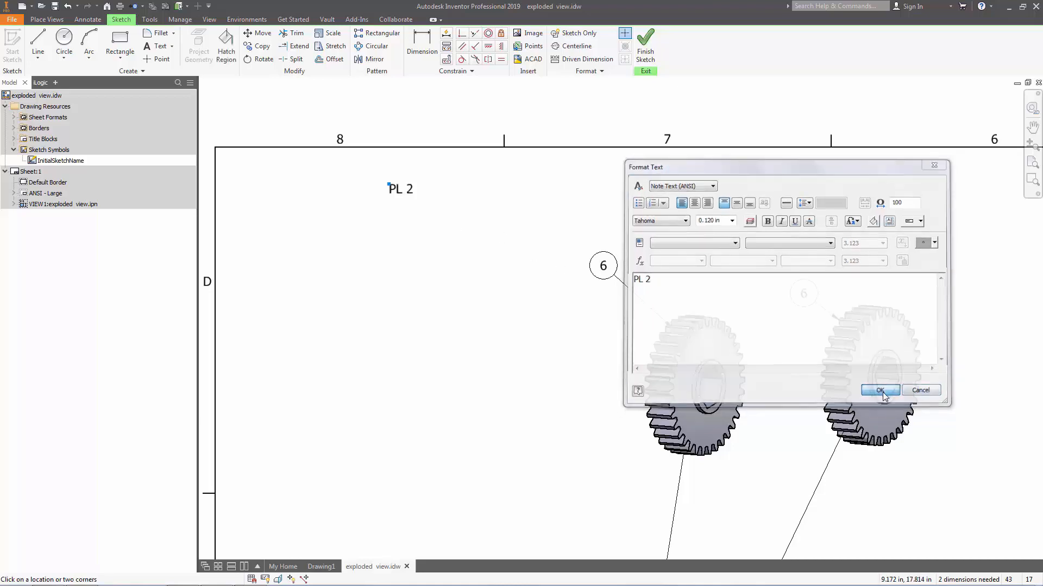
{"action": "left_click", "coordinate": [878, 390]}
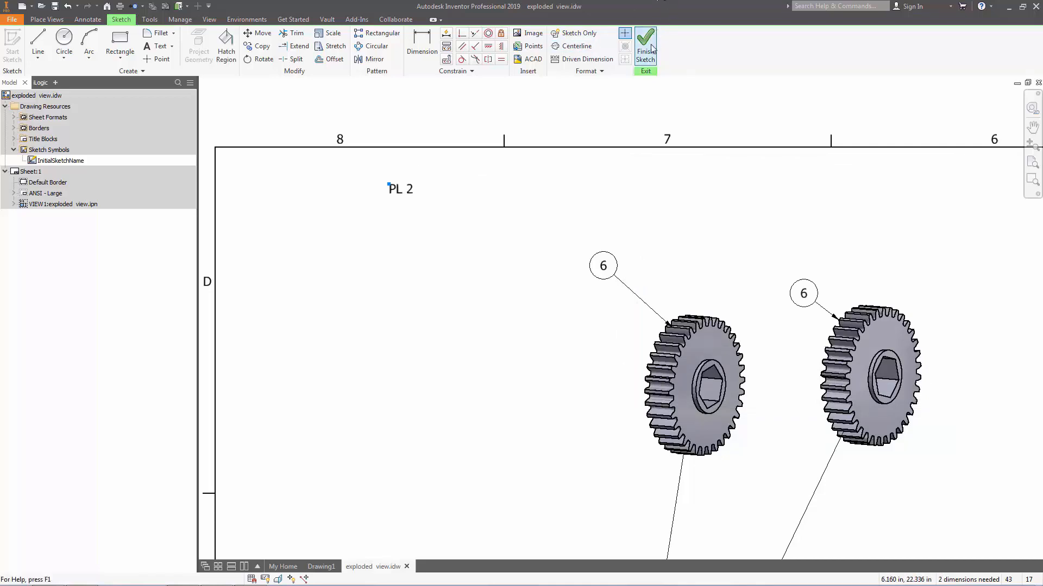
Finish the symbol sketch and save it as 'PL 2' in the drawing resources
{"action": "left_click", "coordinate": [644, 42]}
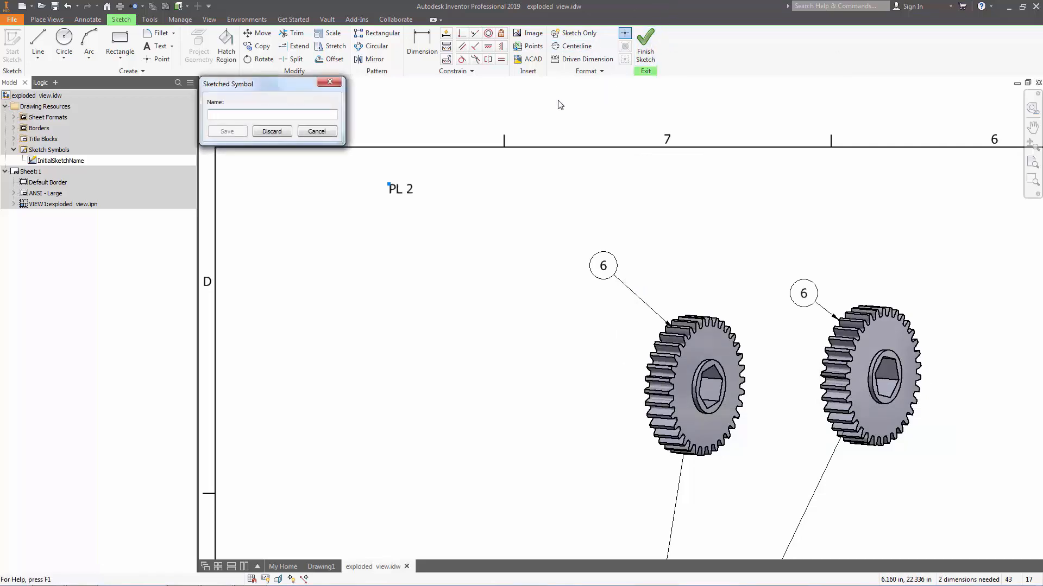
{"action": "mouse_move", "coordinate": [296, 126]}
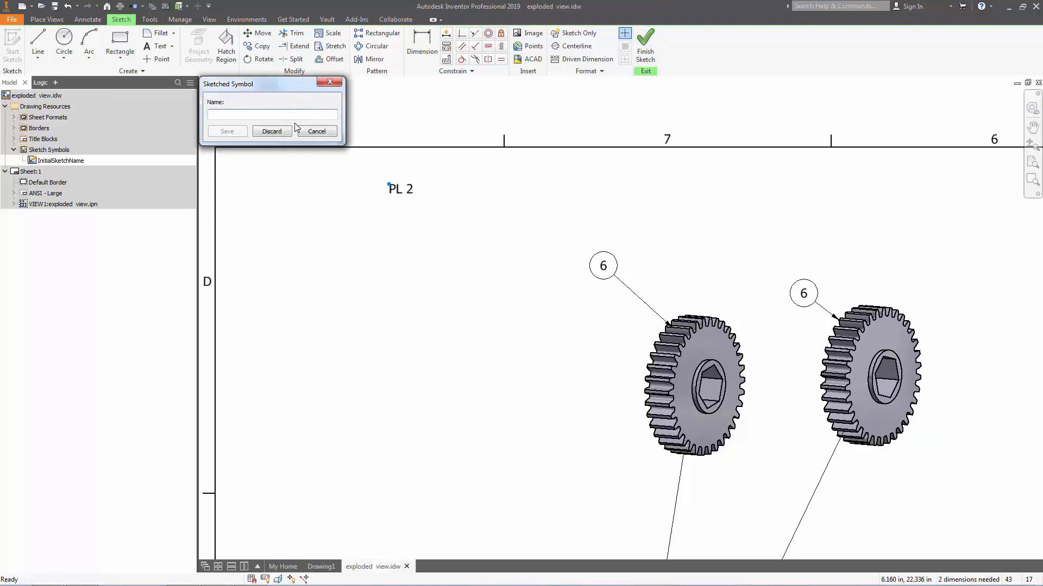
{"action": "type", "text": "PL 2"}
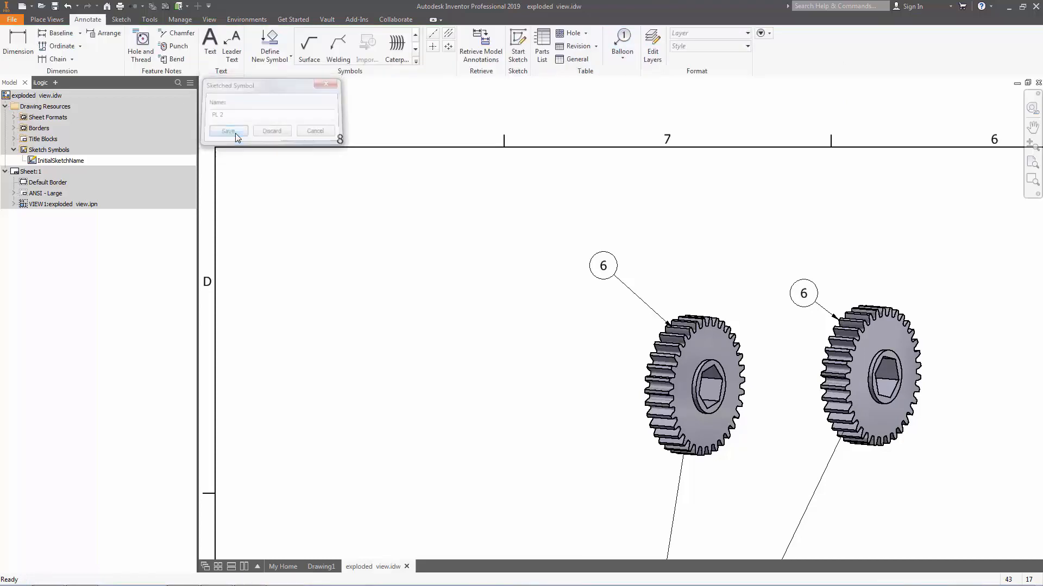
{"action": "left_click", "coordinate": [227, 132]}
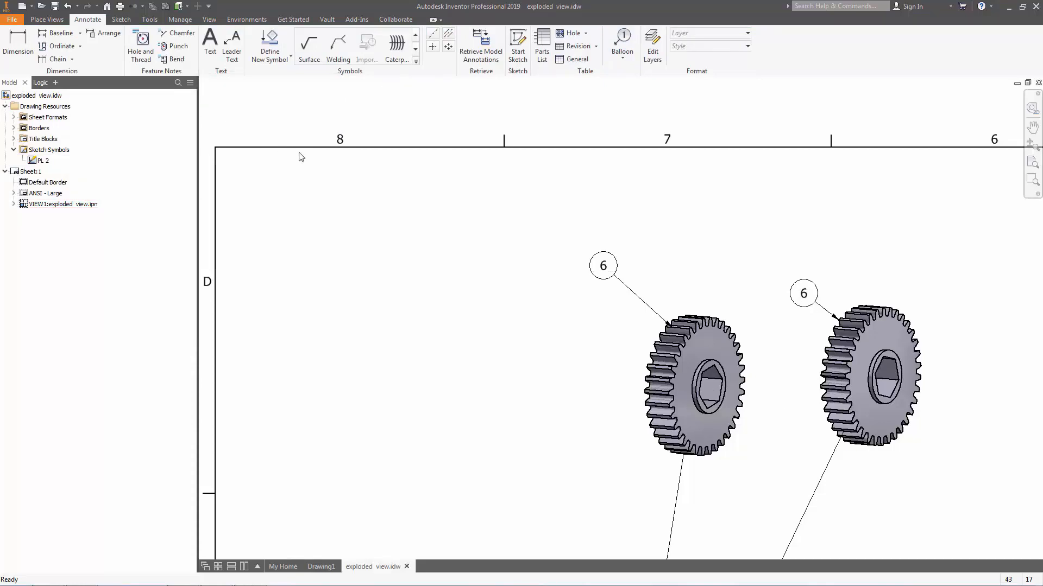
{"action": "mouse_move", "coordinate": [338, 162]}
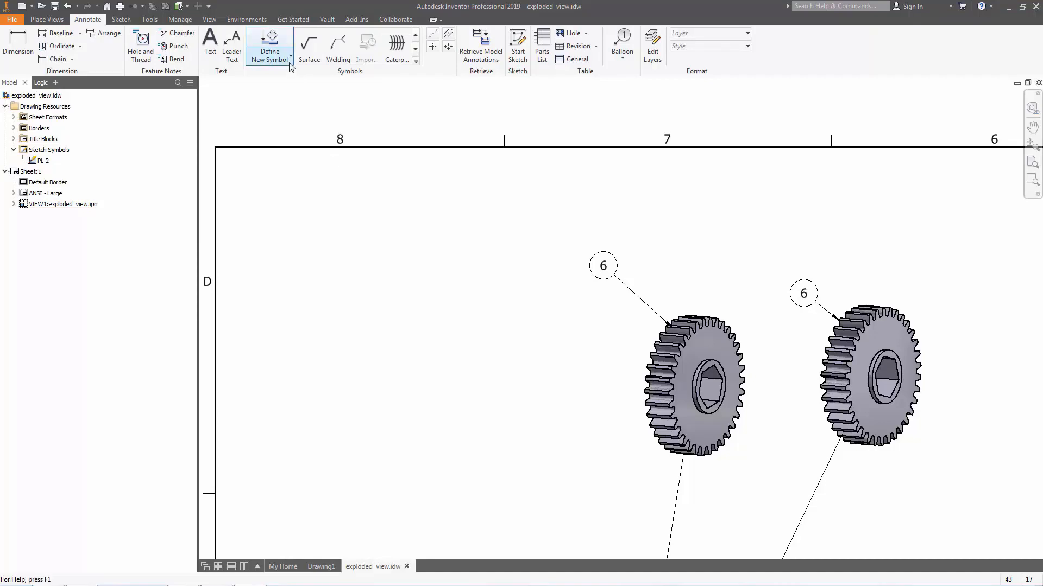
{"action": "left_click", "coordinate": [269, 47]}
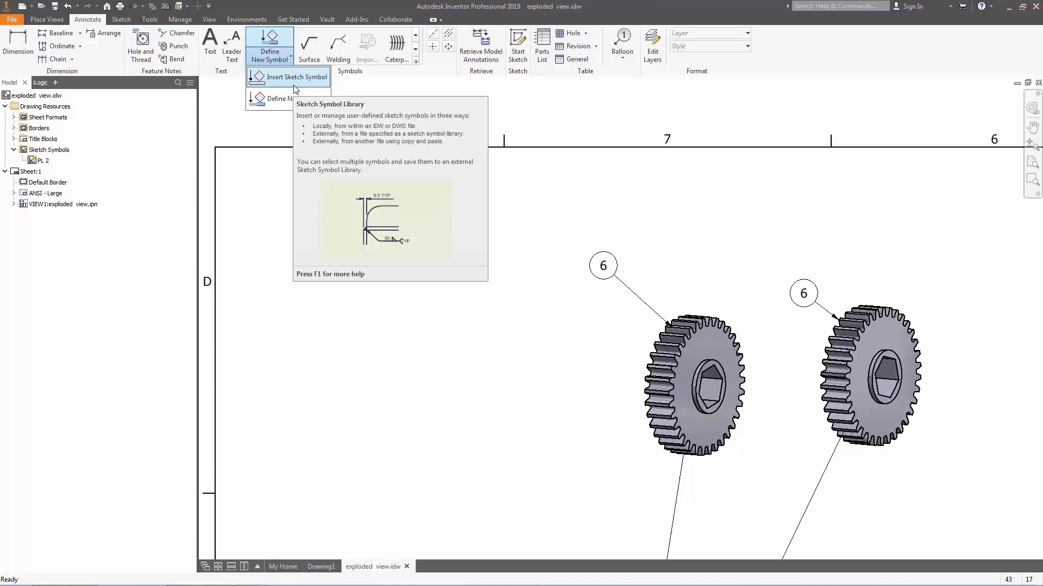
Select the local 'PL 2' symbol for insertion with Leader Visible unchecked
{"action": "left_click", "coordinate": [295, 76]}
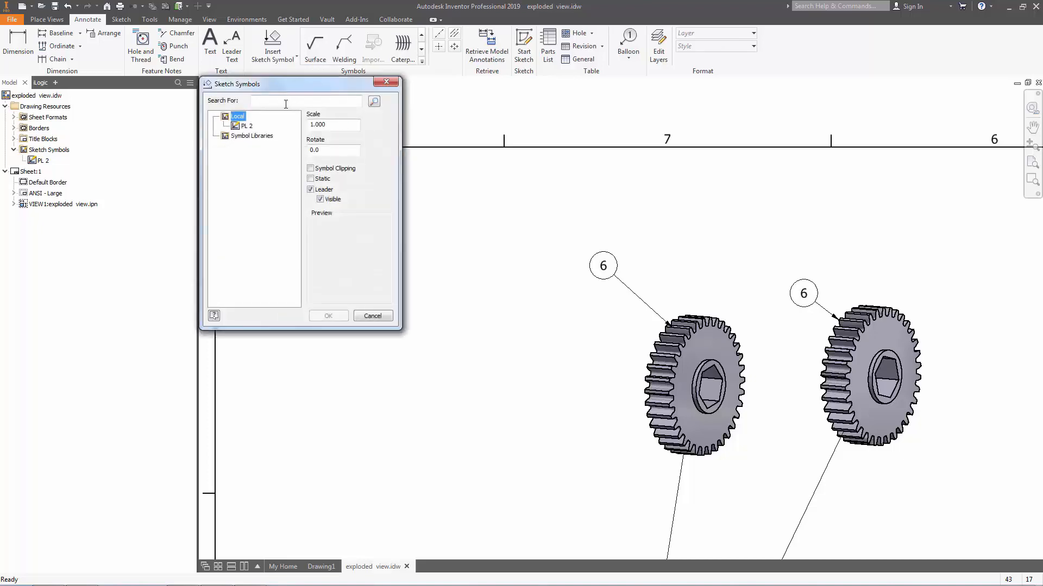
{"action": "left_click", "coordinate": [246, 126]}
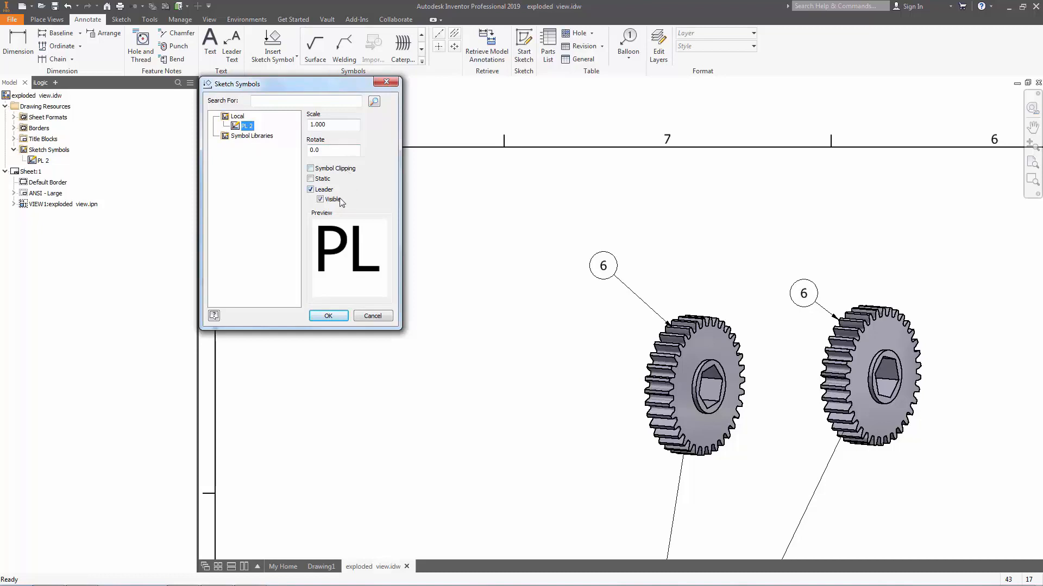
{"action": "left_click", "coordinate": [319, 200]}
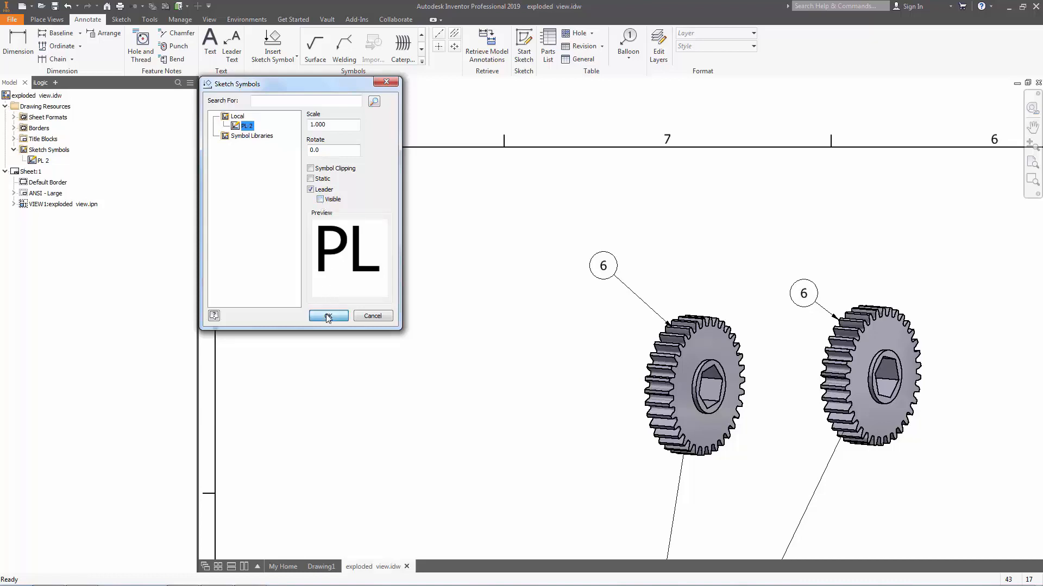
{"action": "left_click", "coordinate": [327, 316]}
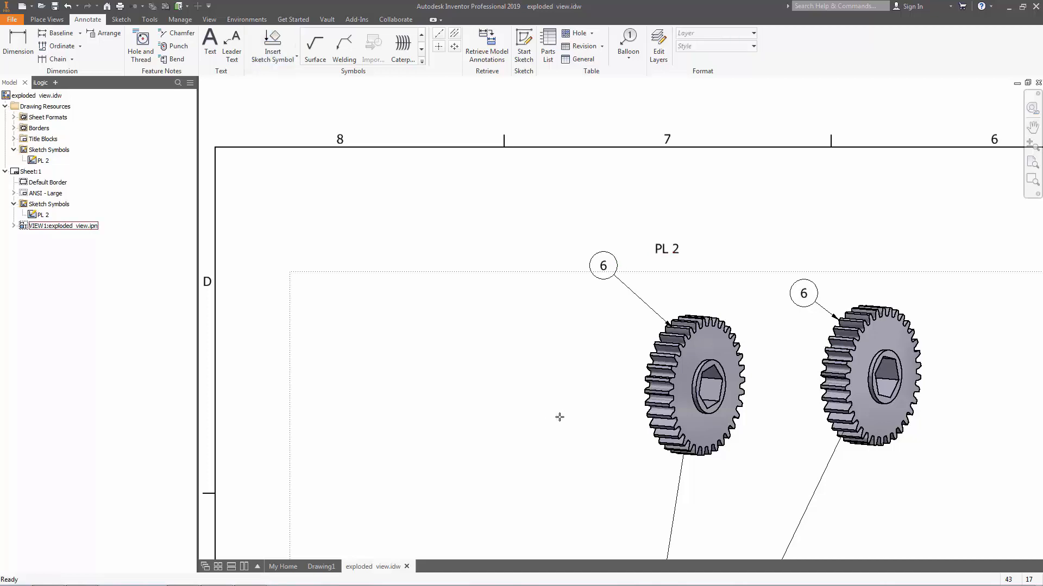
{"action": "mouse_move", "coordinate": [536, 364]}
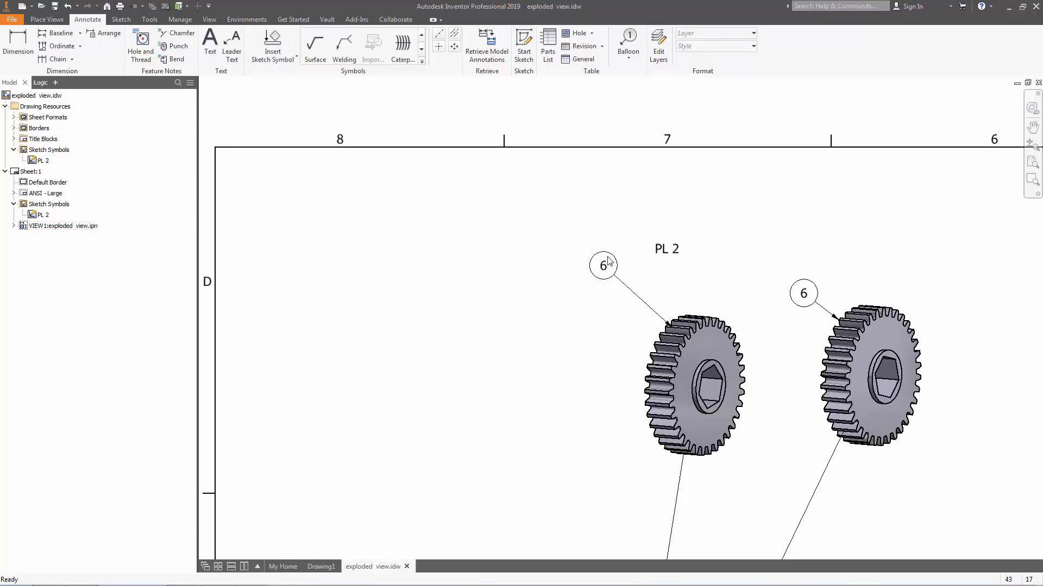
Attach the PL 2 symbol to the left gear's balloon 6
{"action": "left_click", "coordinate": [603, 265]}
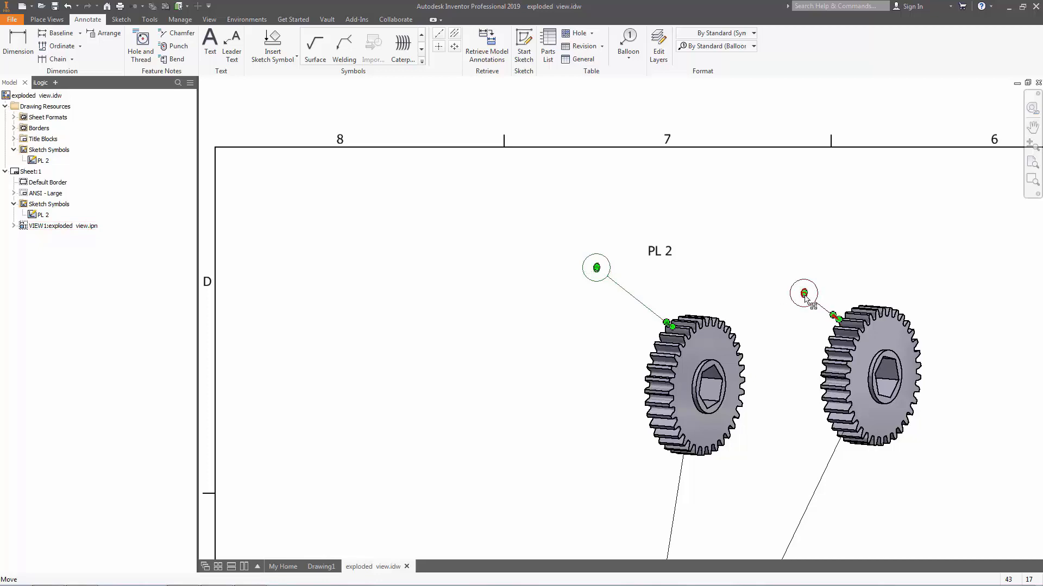
Delete the right gear's duplicate balloon 6 and start a Leader Text note
{"action": "right_click", "coordinate": [804, 294]}
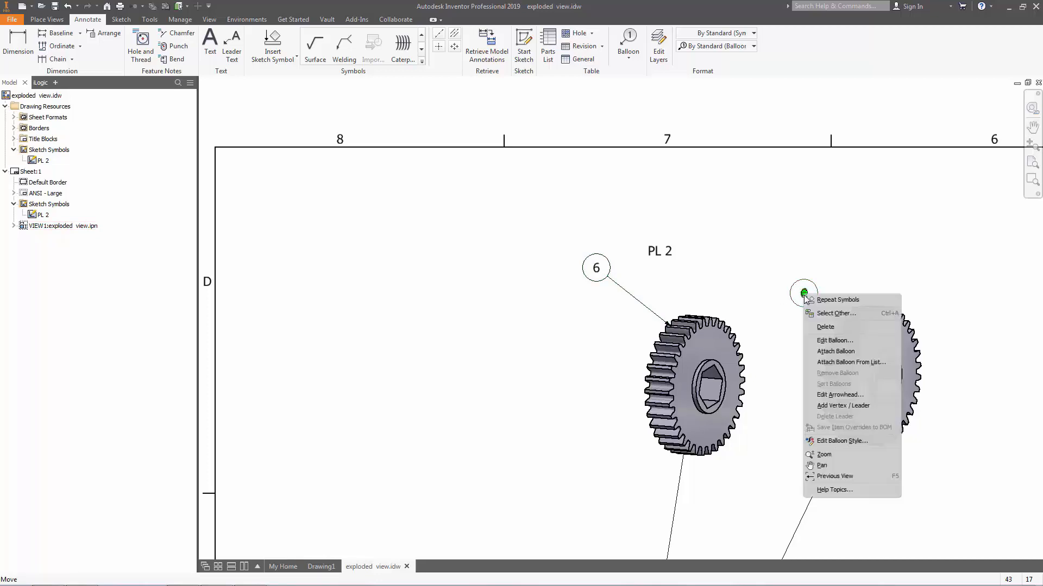
{"action": "mouse_move", "coordinate": [852, 333]}
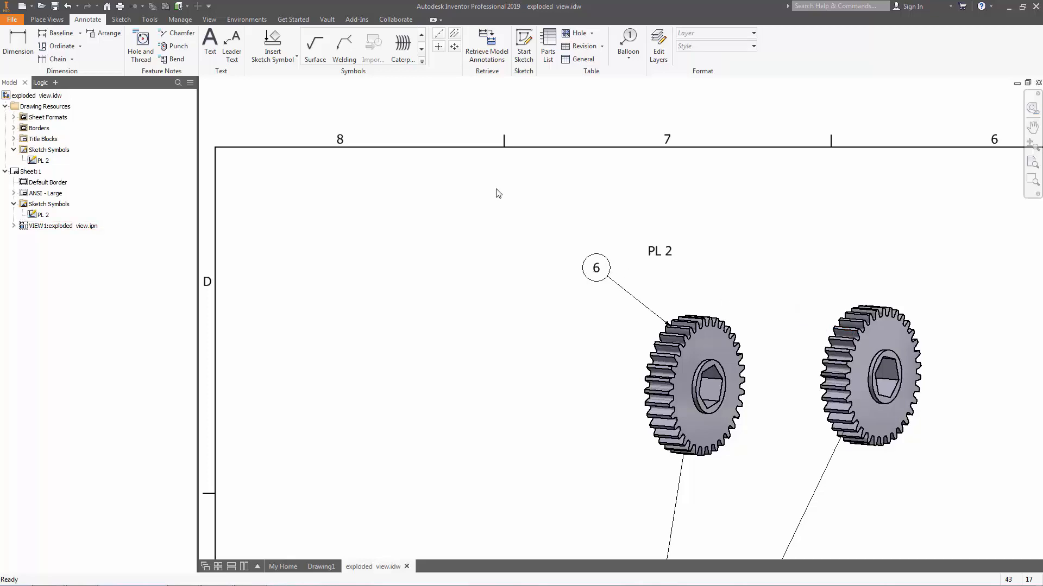
{"action": "left_click", "coordinate": [233, 41]}
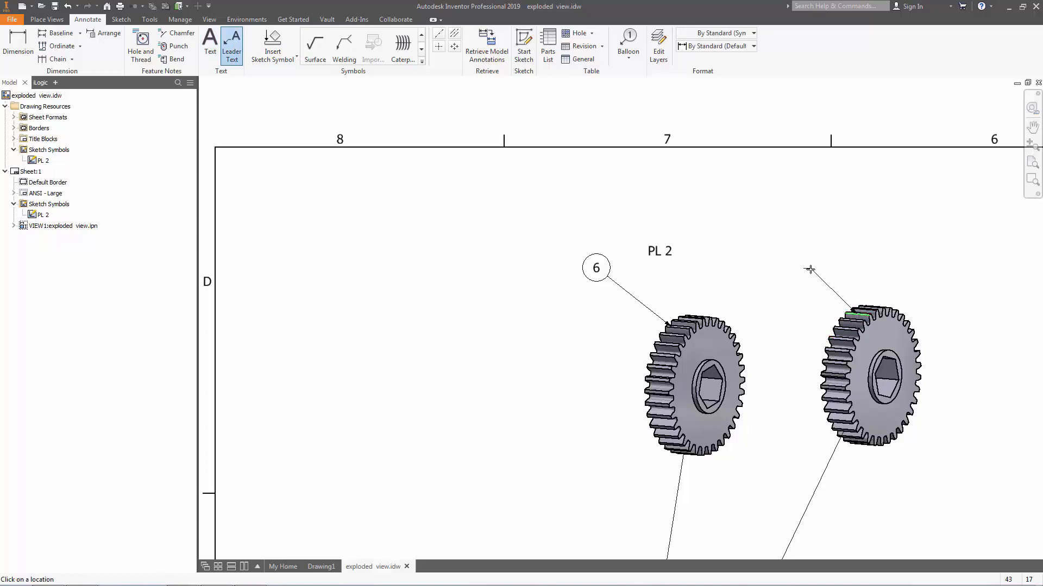
Place a leader note on the right gear reading '(item 6)'
{"action": "left_click", "coordinate": [810, 270]}
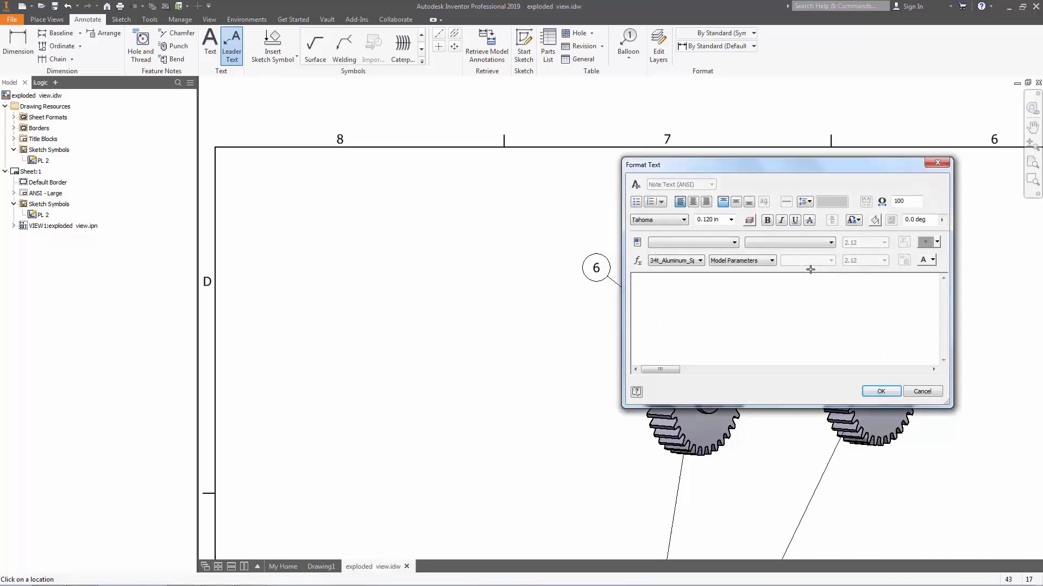
{"action": "type", "text": "(Item"}
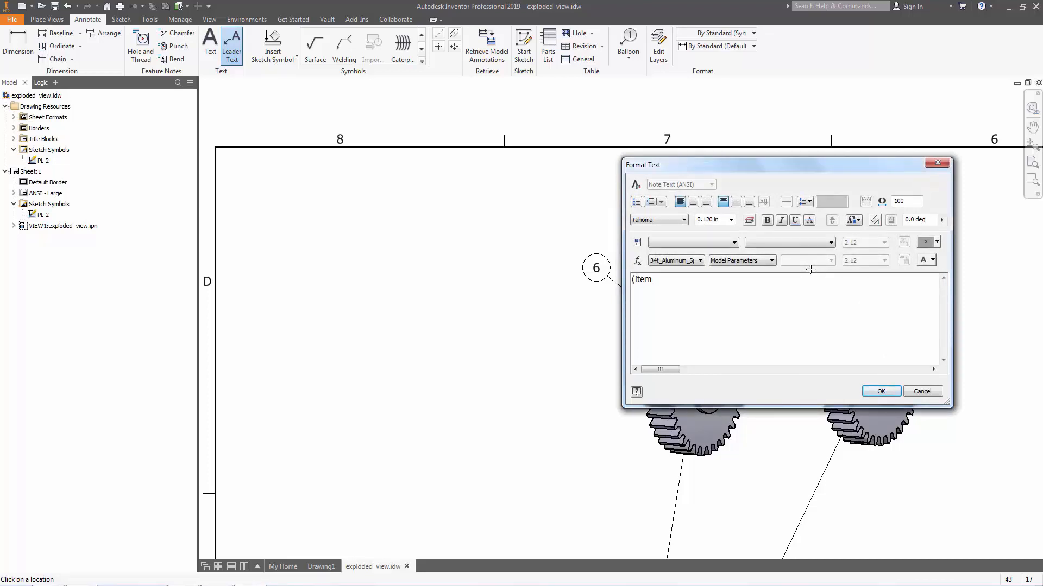
{"action": "type", "text": "6)"}
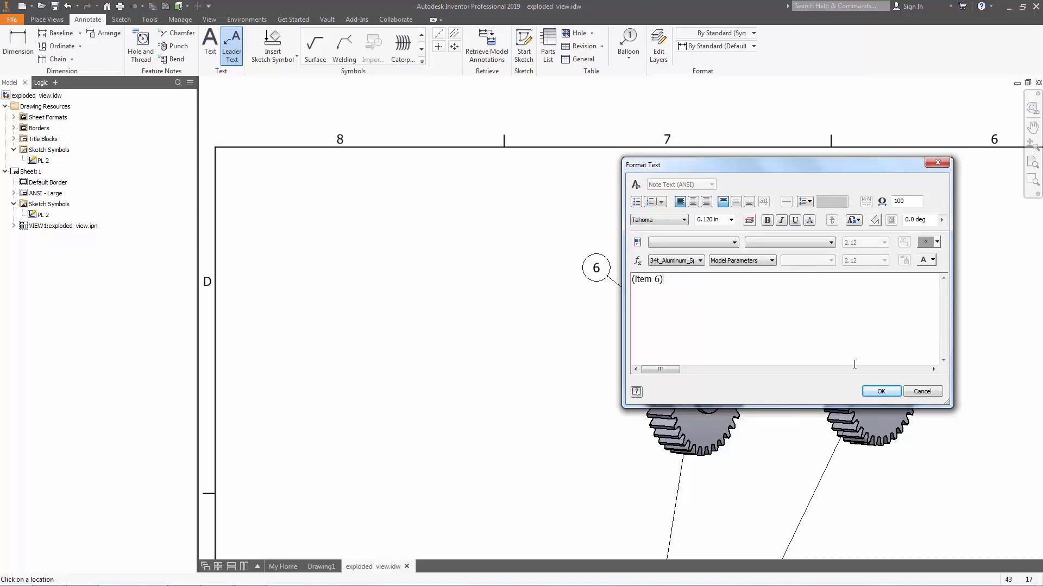
{"action": "left_click", "coordinate": [881, 391]}
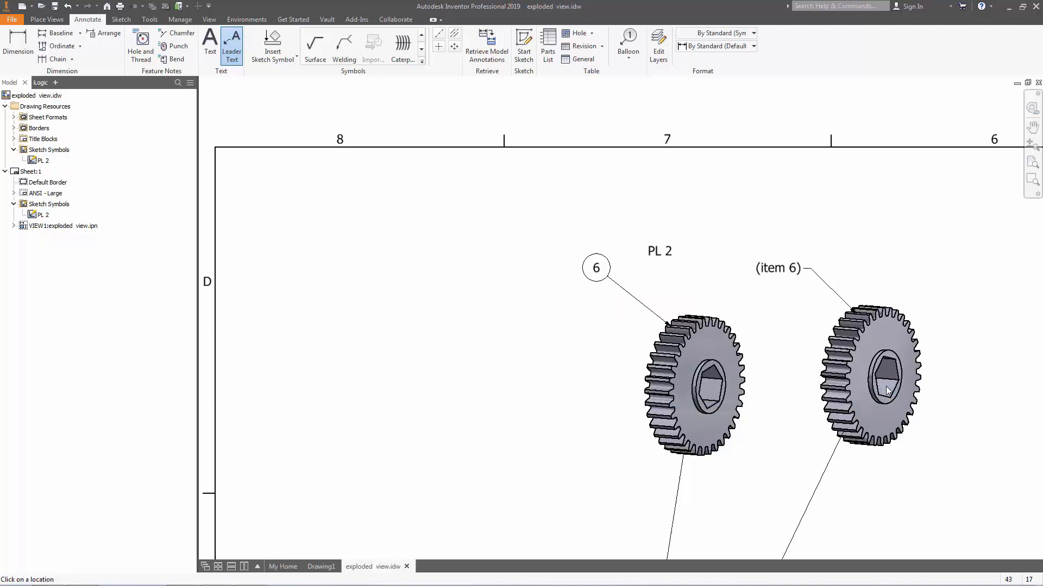
{"action": "mouse_move", "coordinate": [627, 227]}
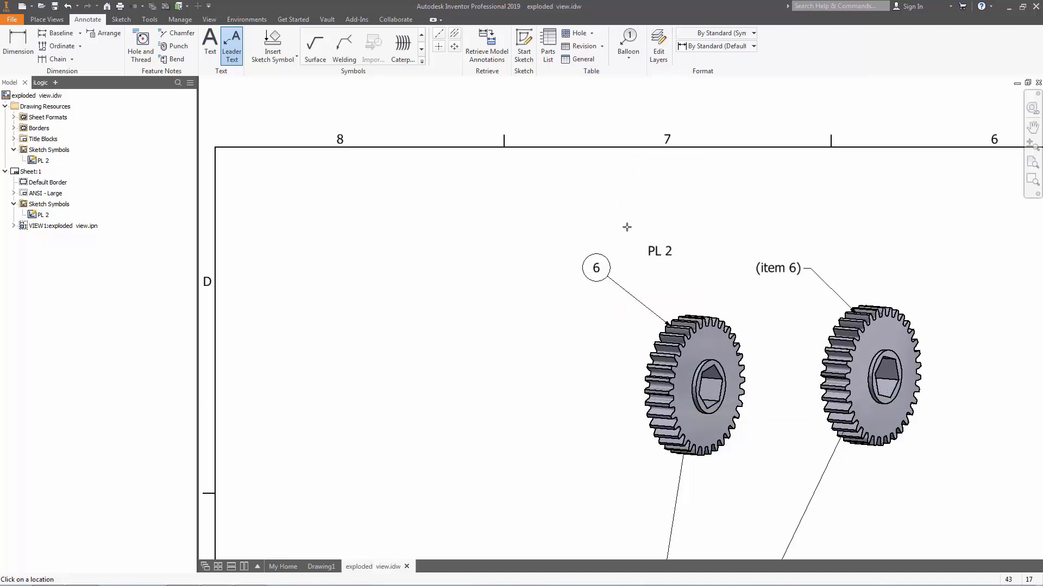
{"action": "mouse_move", "coordinate": [647, 261]}
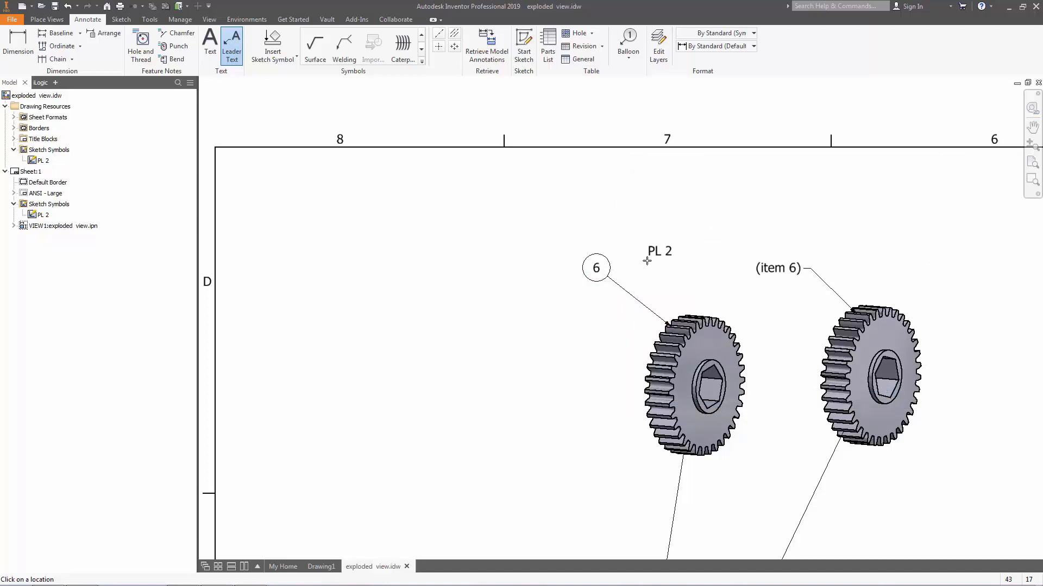
{"action": "mouse_move", "coordinate": [667, 265]}
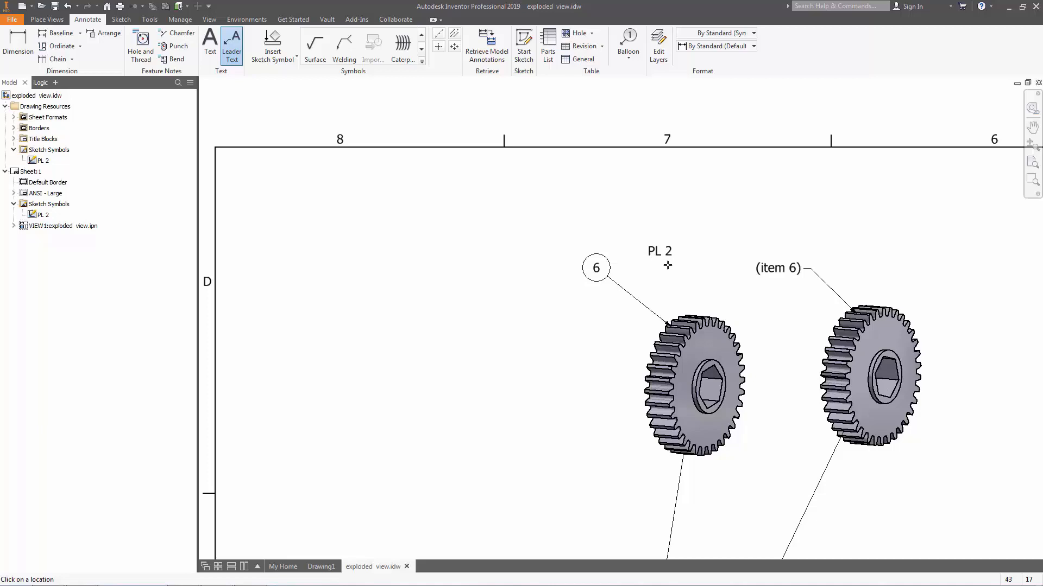
{"action": "mouse_move", "coordinate": [789, 285]}
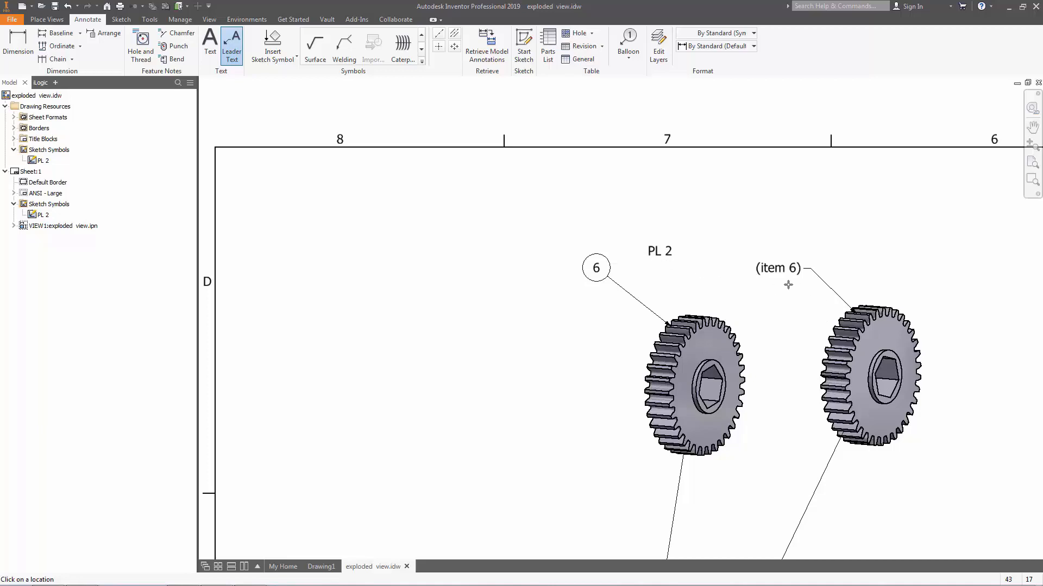
{"action": "mouse_move", "coordinate": [531, 291]}
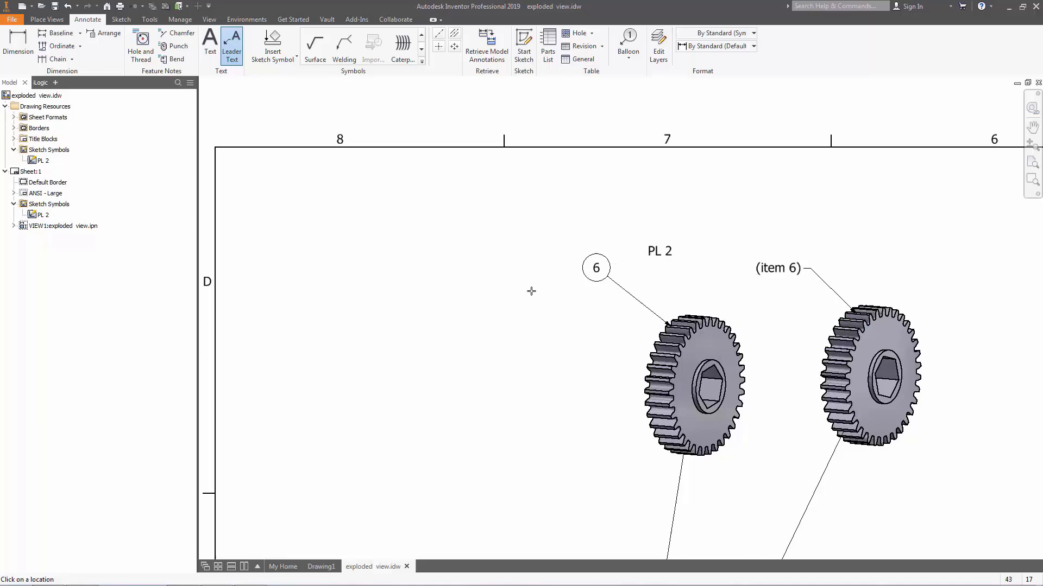
{"action": "mouse_move", "coordinate": [561, 304]}
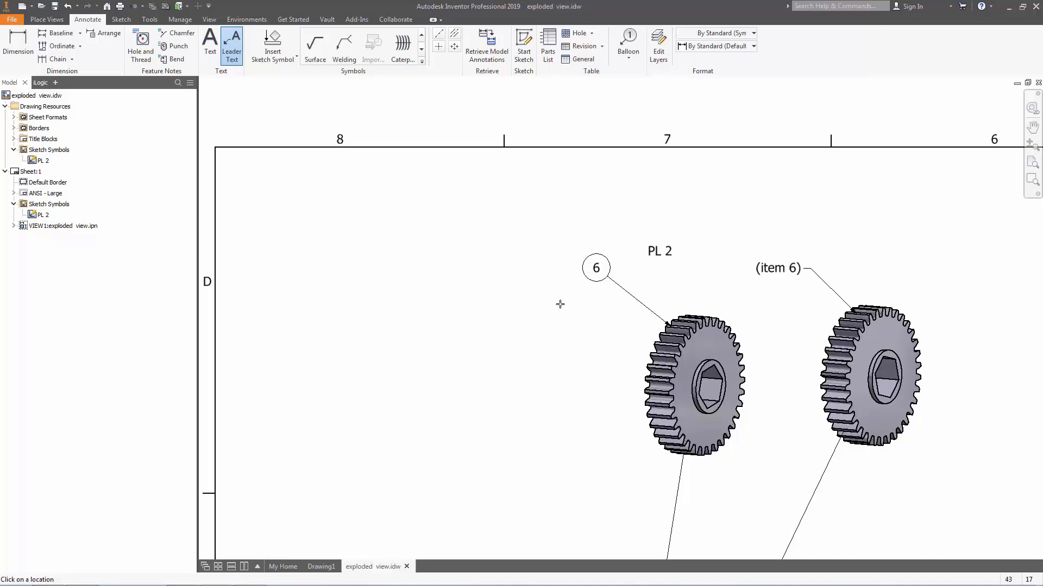